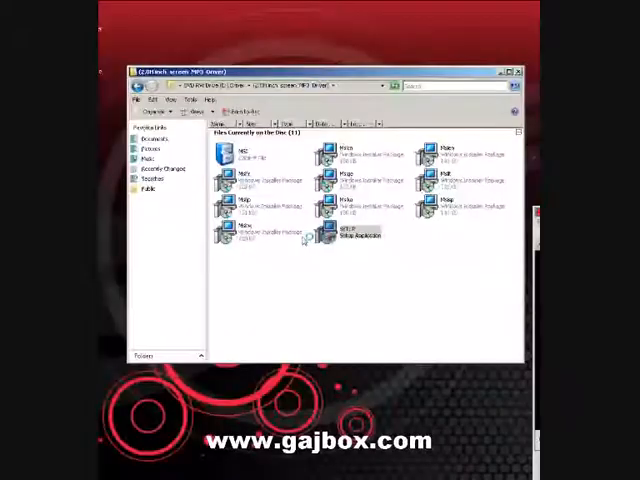
Launch SETUP from the disc, install for Everyone, and keep the default folder.
{"action": "double_click", "coordinate": [342, 232]}
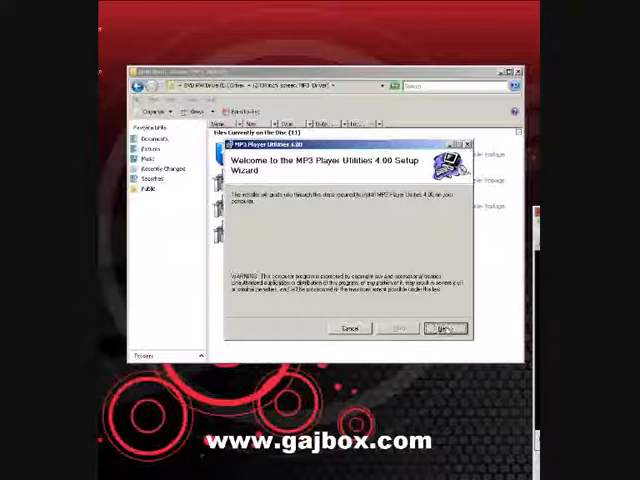
{"action": "left_click", "coordinate": [443, 328]}
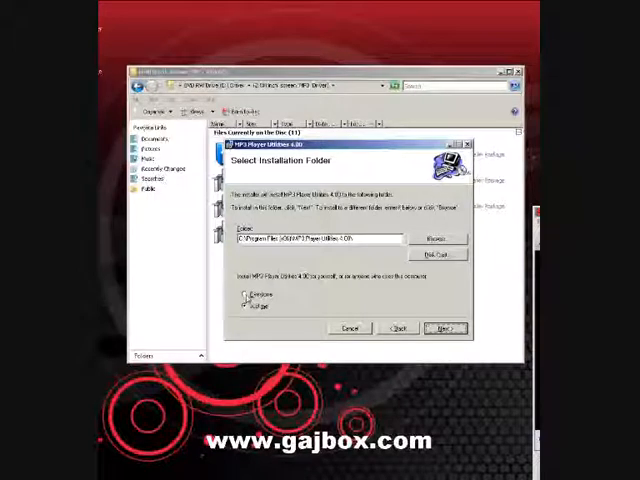
{"action": "left_click", "coordinate": [247, 295]}
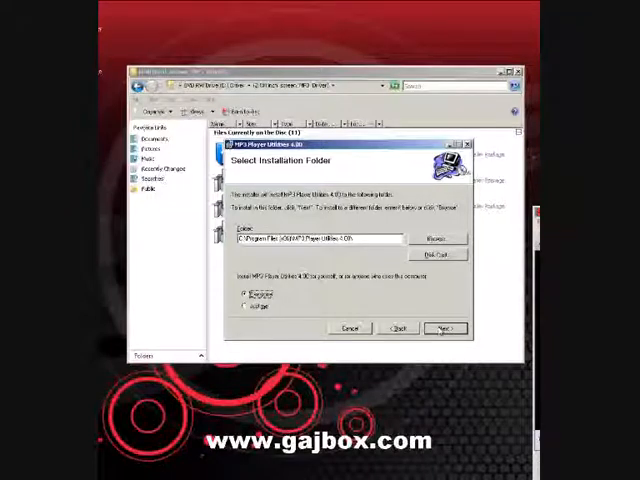
{"action": "left_click", "coordinate": [444, 328]}
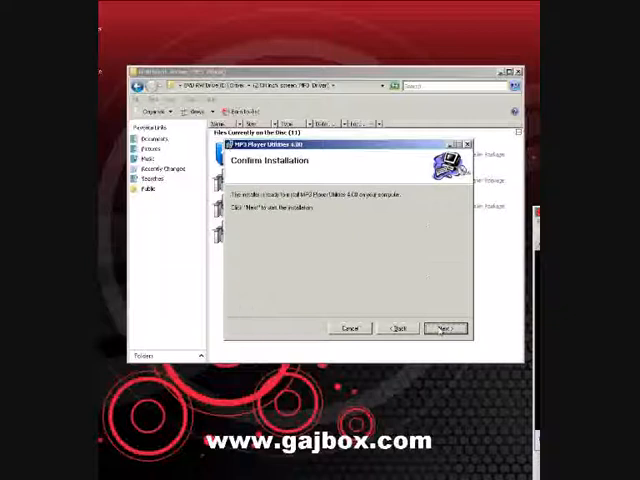
Install MP3 Player Utilities 4.00, pass the Information page, and close the installer.
{"action": "left_click", "coordinate": [444, 328]}
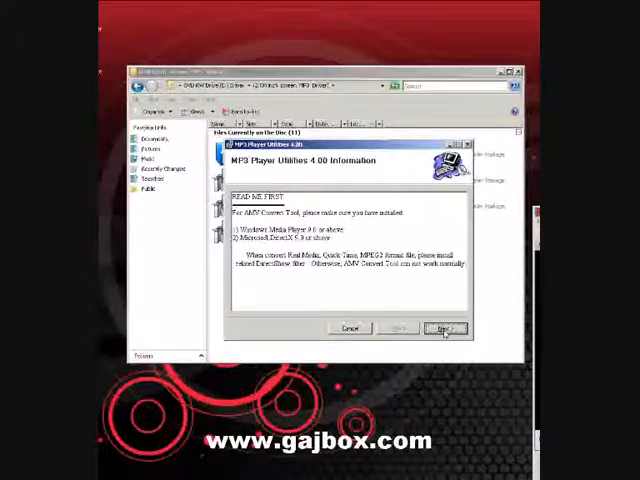
{"action": "left_click", "coordinate": [444, 328]}
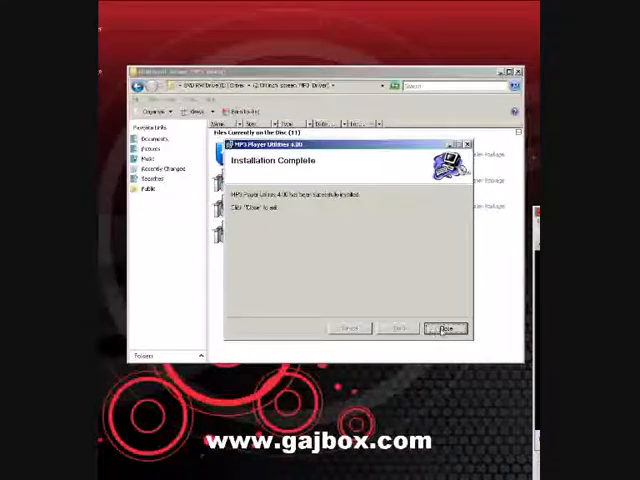
{"action": "left_click", "coordinate": [446, 329]}
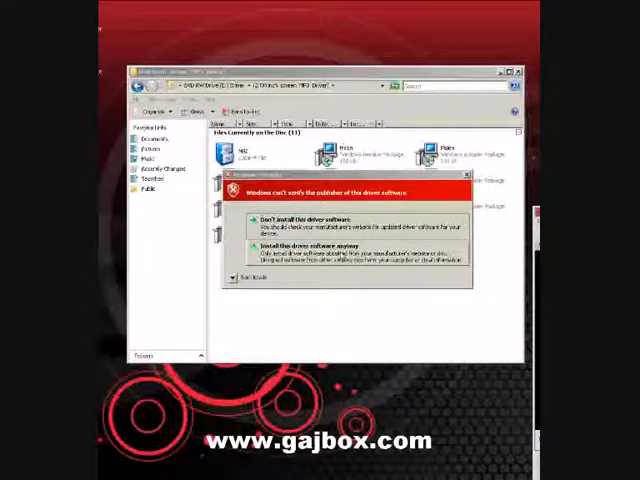
Choose 'Install this driver software anyway' in the Windows Security warning.
{"action": "left_click", "coordinate": [283, 250]}
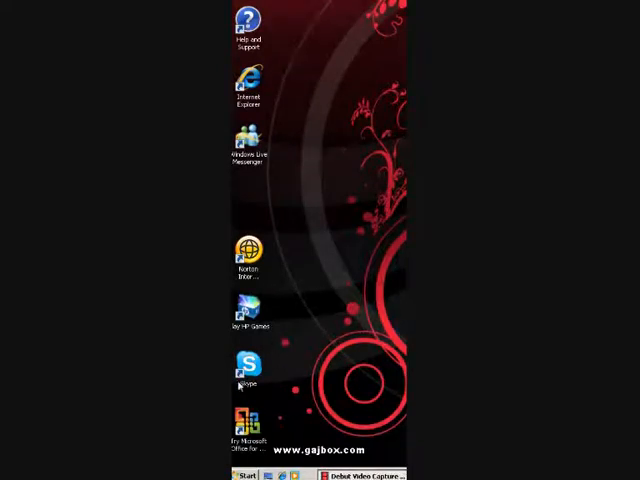
Show All Programs in the Start menu to reach MP3 Player Utilities 4.00.
{"action": "left_click", "coordinate": [242, 473]}
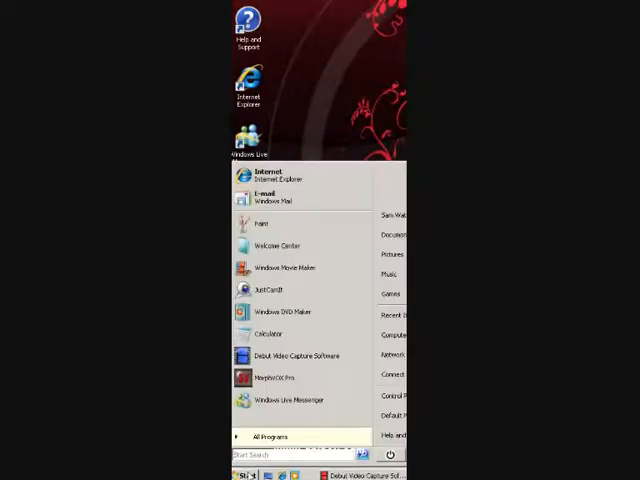
{"action": "mouse_move", "coordinate": [271, 437]}
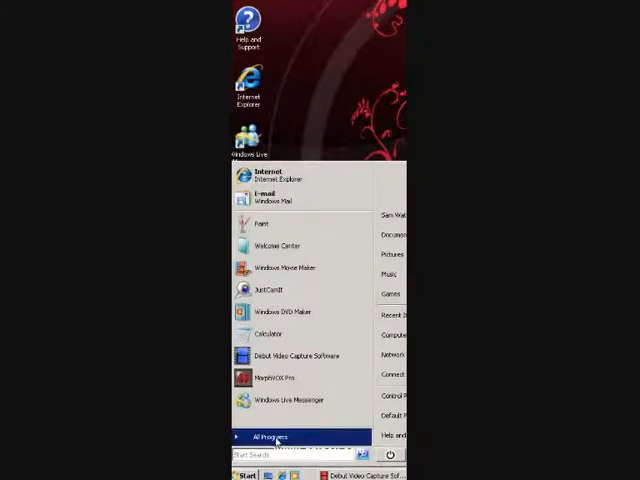
{"action": "left_click", "coordinate": [271, 437]}
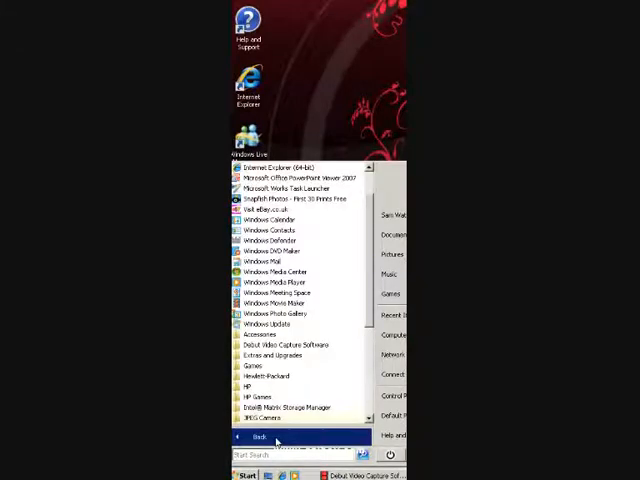
{"action": "mouse_move", "coordinate": [270, 323]}
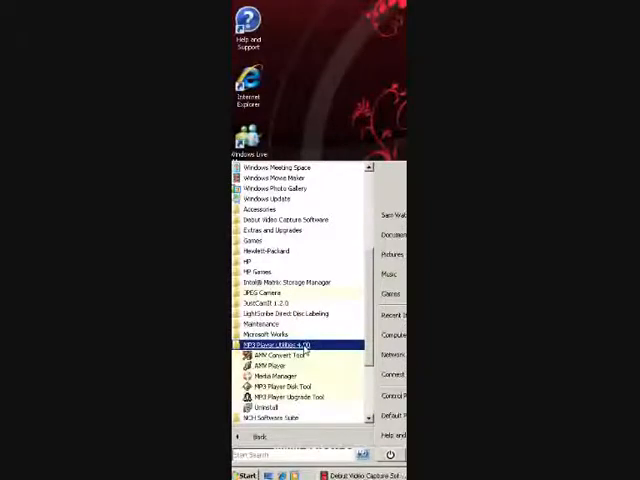
{"action": "mouse_move", "coordinate": [275, 367]}
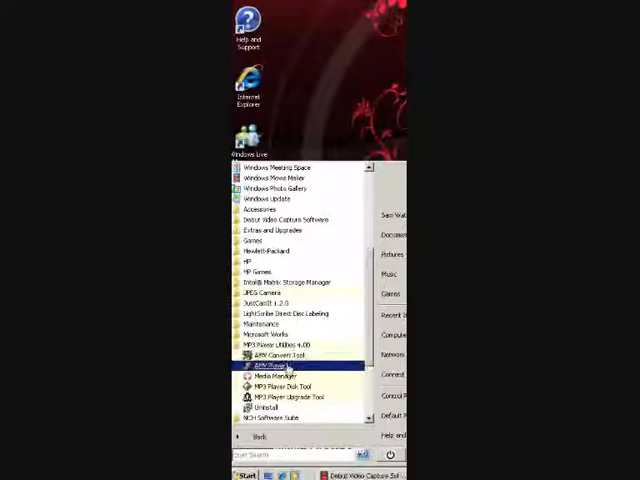
{"action": "mouse_move", "coordinate": [290, 385]}
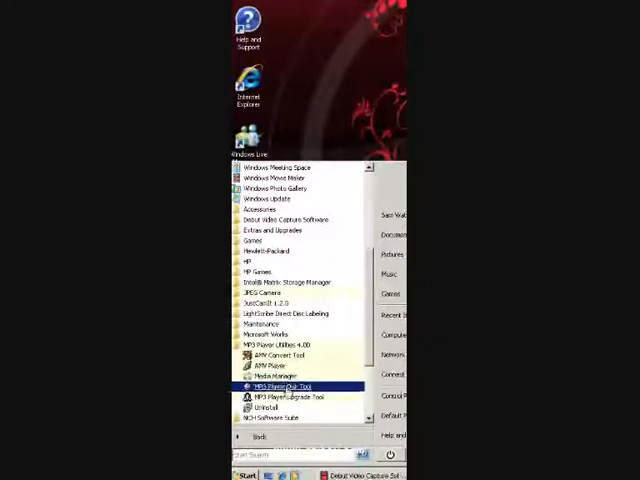
{"action": "mouse_move", "coordinate": [290, 397]}
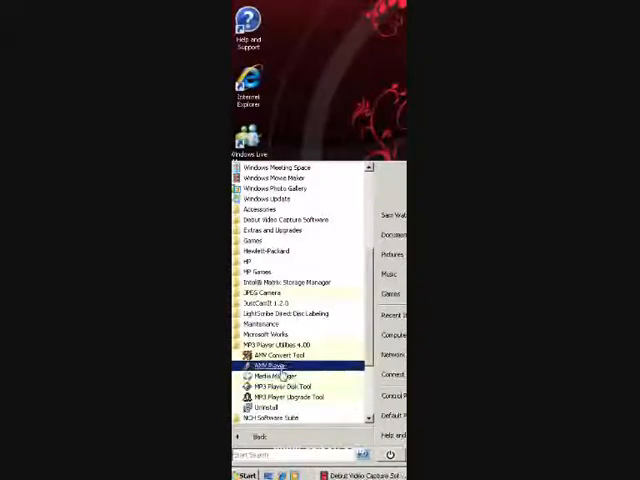
{"action": "mouse_move", "coordinate": [290, 355]}
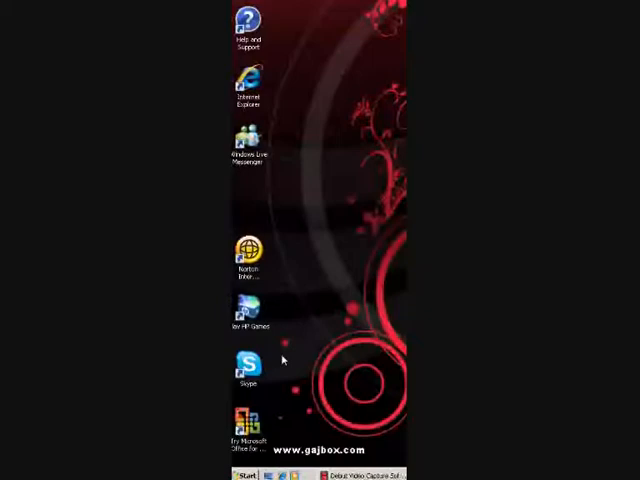
Start AMV Video Convert Tool, showing empty input and output C:\.
{"action": "left_click", "coordinate": [245, 473]}
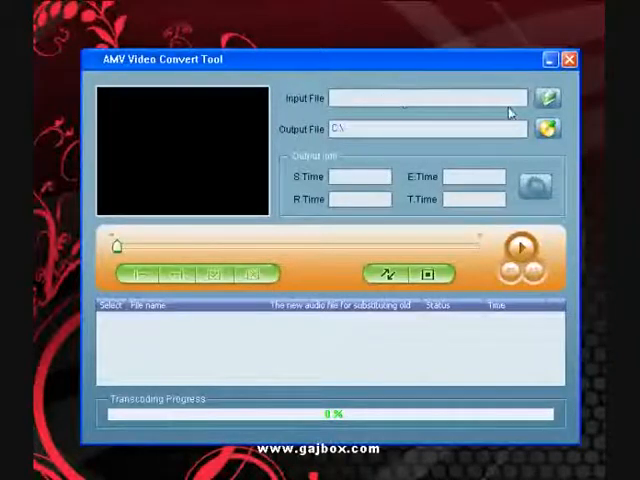
{"action": "mouse_move", "coordinate": [547, 98]}
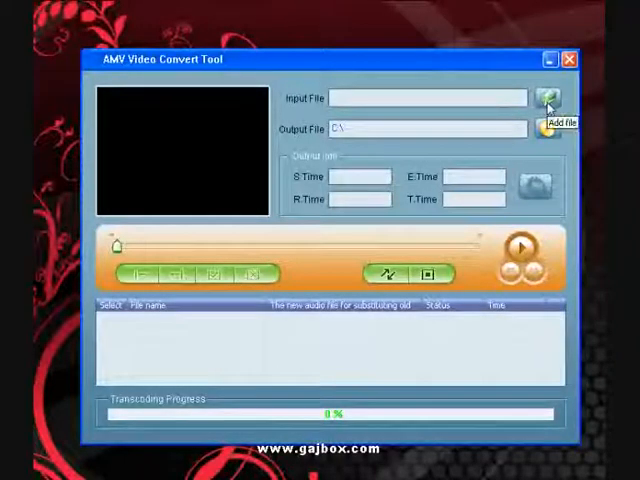
{"action": "mouse_move", "coordinate": [323, 247]}
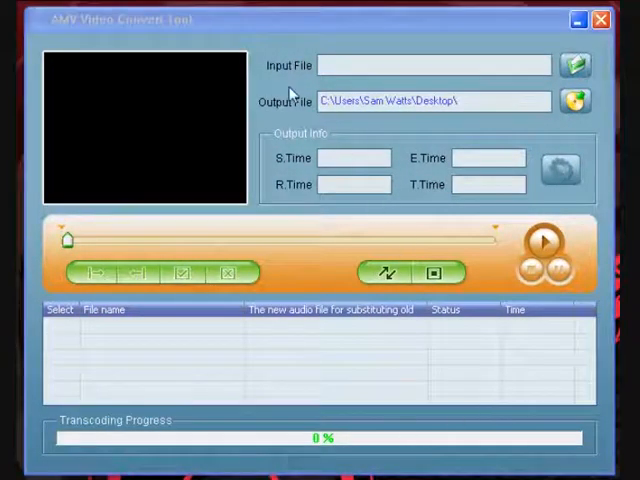
{"action": "mouse_move", "coordinate": [298, 120]}
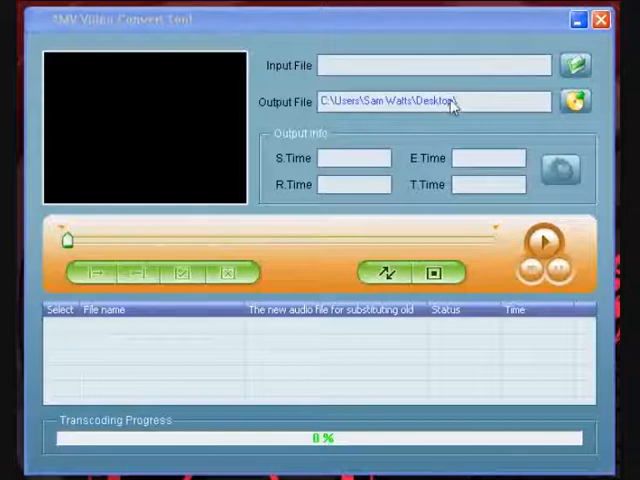
{"action": "mouse_move", "coordinate": [432, 107]}
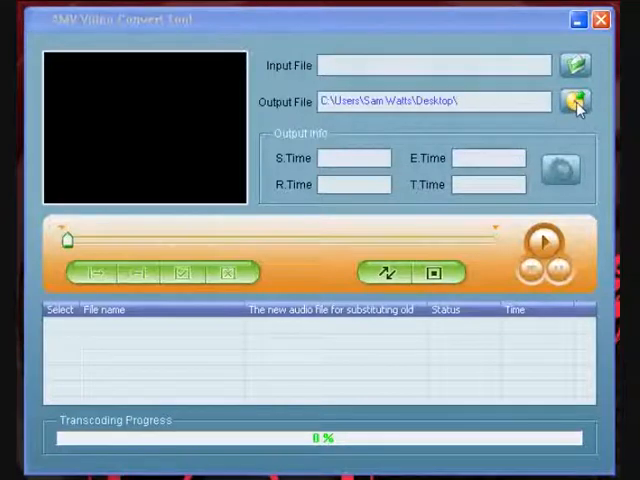
Open Browse for Folder from the Output File folder button.
{"action": "left_click", "coordinate": [574, 101]}
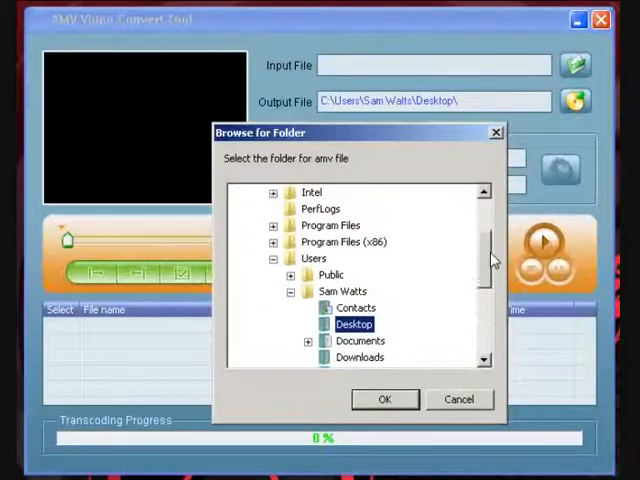
Confirm Desktop as the output folder in Browse for Folder.
{"action": "scroll", "scroll_direction": "down", "scroll_amount": 3}
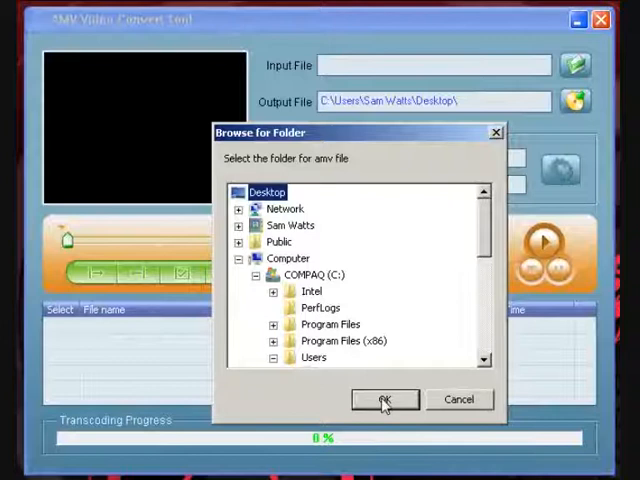
{"action": "left_click", "coordinate": [384, 399]}
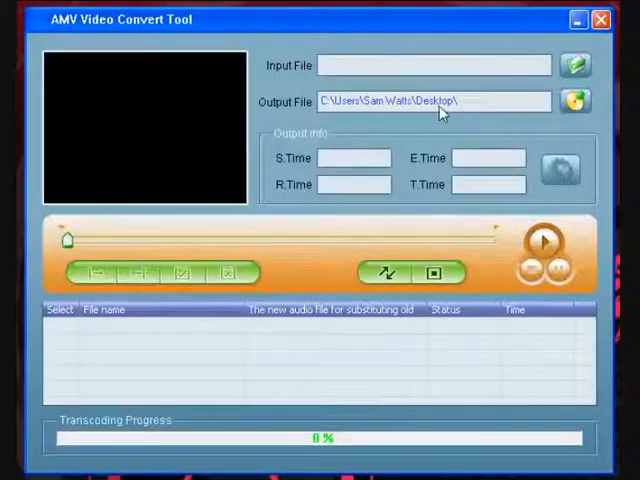
{"action": "mouse_move", "coordinate": [447, 106]}
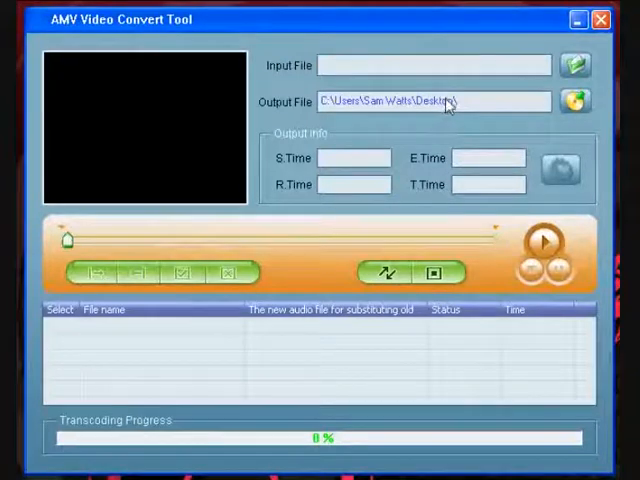
{"action": "mouse_move", "coordinate": [335, 90]}
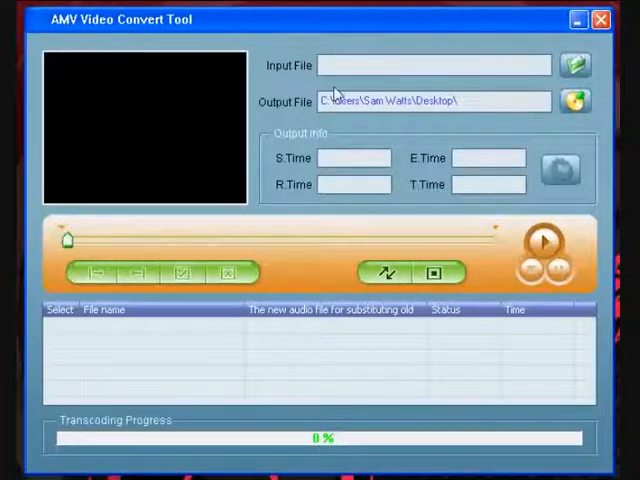
{"action": "mouse_move", "coordinate": [285, 70]}
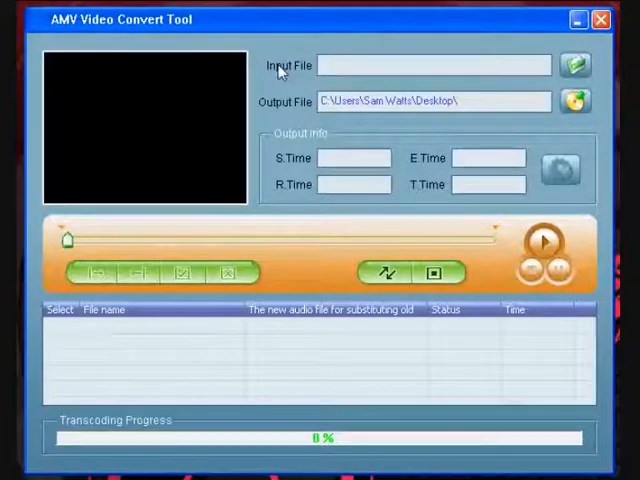
{"action": "mouse_move", "coordinate": [538, 70]}
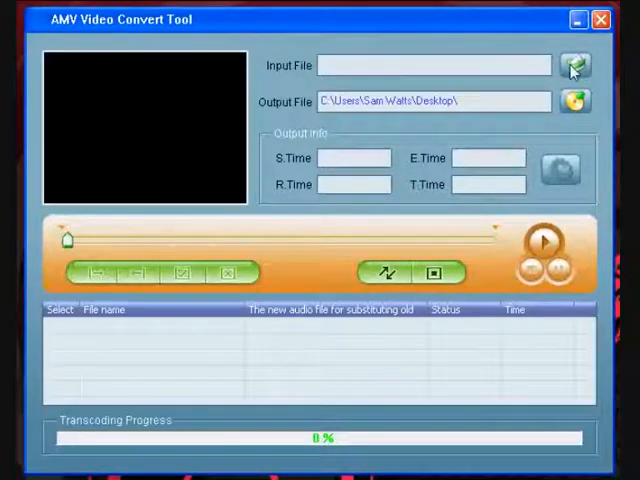
In the Open dialog, stay in the Videos folder and select the Butterfly video.
{"action": "left_click", "coordinate": [574, 65]}
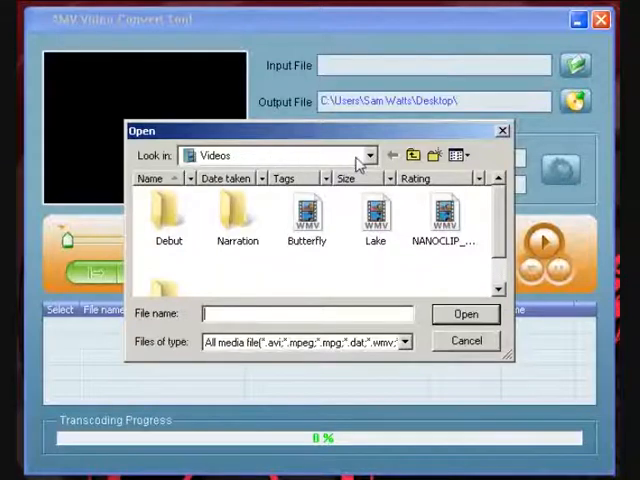
{"action": "left_click", "coordinate": [369, 155]}
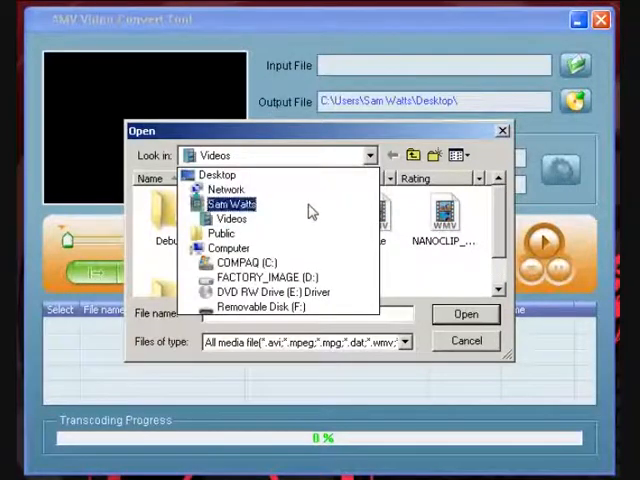
{"action": "left_click", "coordinate": [265, 277]}
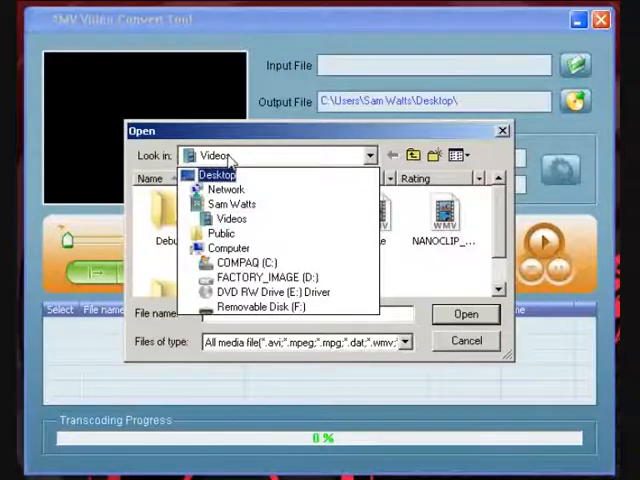
{"action": "left_click", "coordinate": [232, 218]}
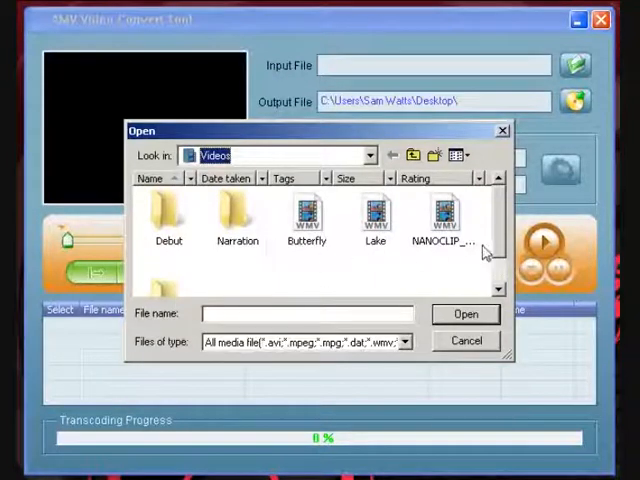
{"action": "scroll", "scroll_direction": "down", "scroll_amount": 3}
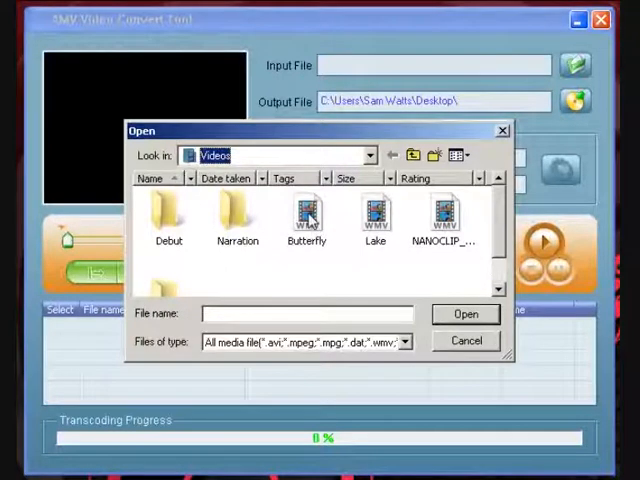
{"action": "left_click", "coordinate": [306, 217]}
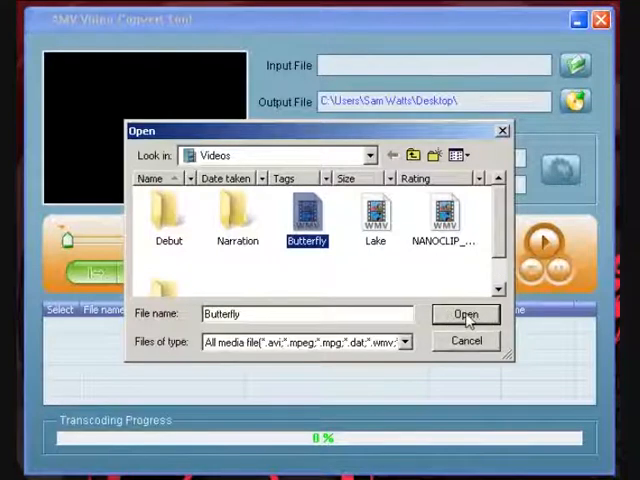
Load Butterfly.wmv into the task list with status Unconvert.
{"action": "left_click", "coordinate": [465, 314]}
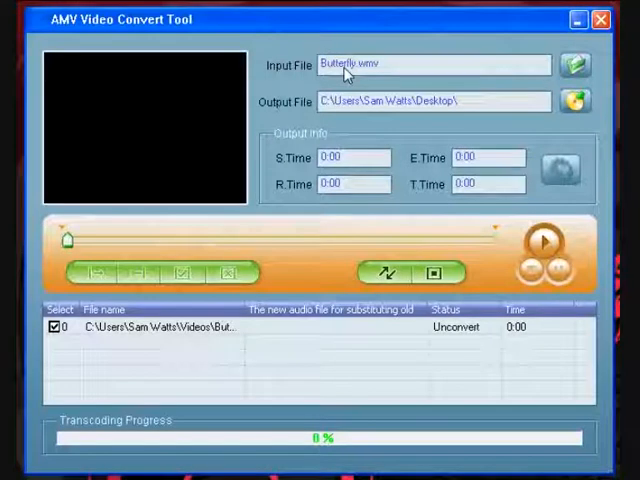
{"action": "mouse_move", "coordinate": [260, 327]}
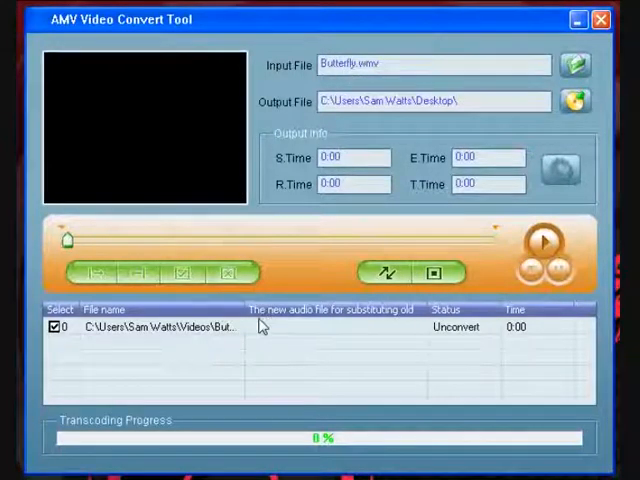
{"action": "mouse_move", "coordinate": [212, 337]}
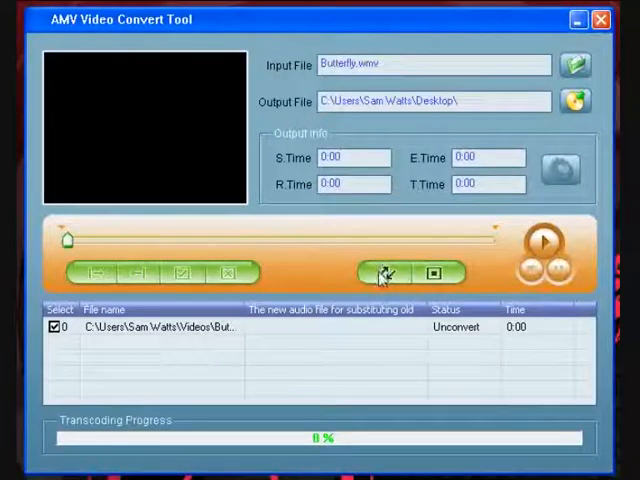
{"action": "mouse_move", "coordinate": [383, 273]}
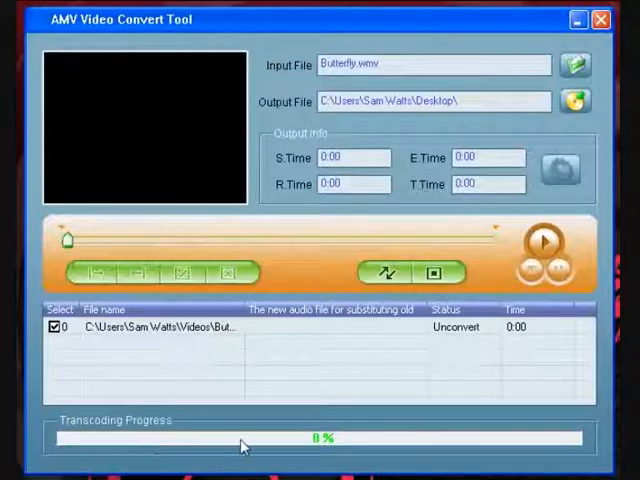
{"action": "mouse_move", "coordinate": [337, 443]}
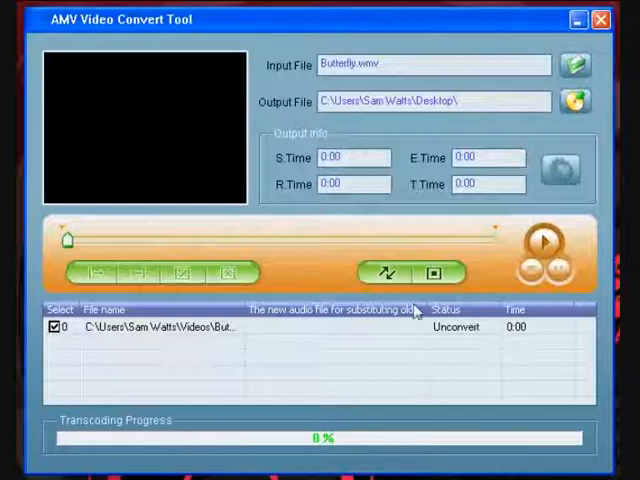
{"action": "mouse_move", "coordinate": [385, 273]}
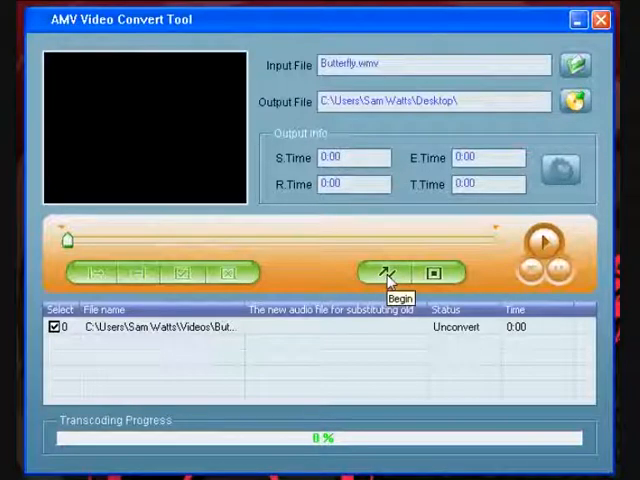
Convert Butterfly.wmv to Success (0:11) and dismiss the 'failed to reg' message.
{"action": "left_click", "coordinate": [385, 273]}
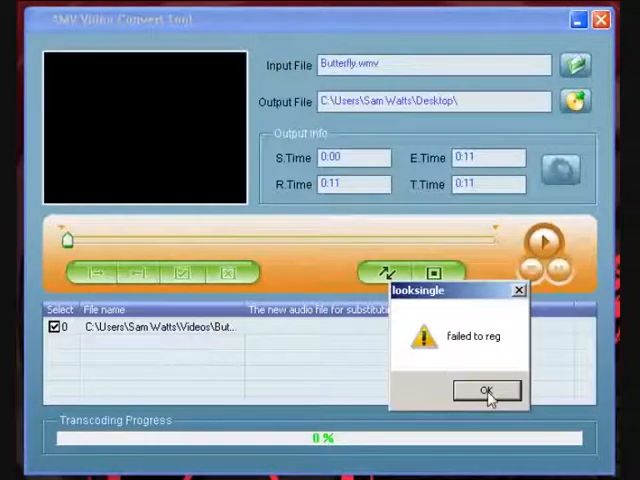
{"action": "left_click", "coordinate": [485, 390]}
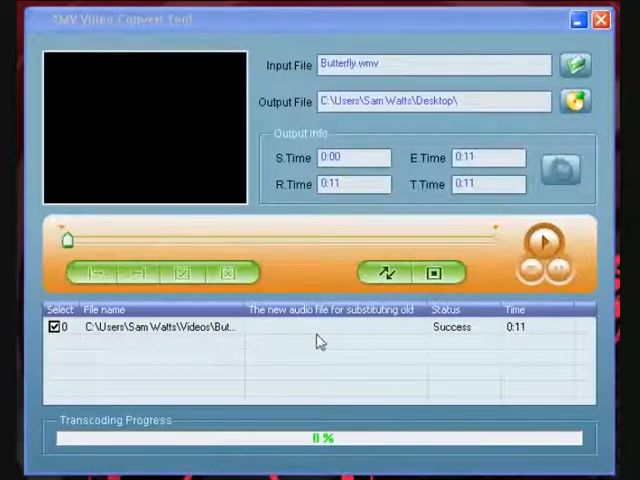
{"action": "mouse_move", "coordinate": [455, 327]}
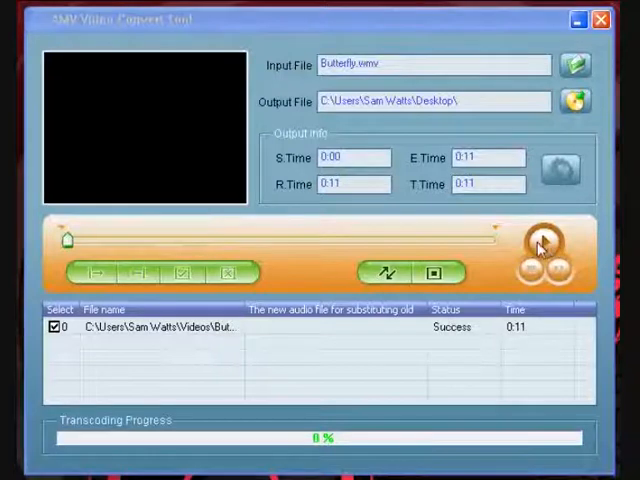
Play the converted Butterfly video in the preview window.
{"action": "left_click", "coordinate": [542, 243]}
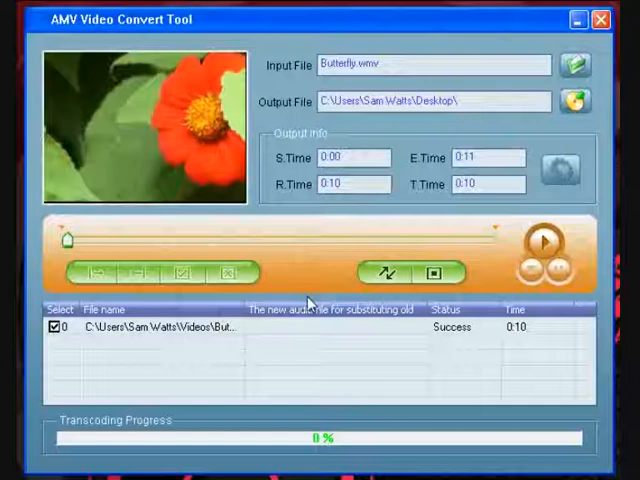
{"action": "mouse_move", "coordinate": [315, 70]}
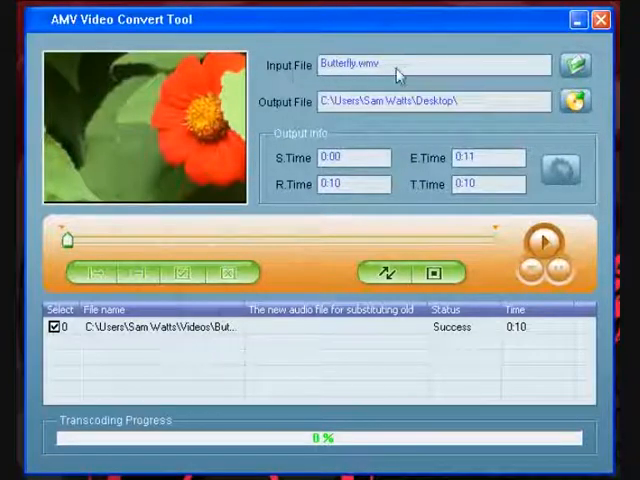
{"action": "mouse_move", "coordinate": [574, 65]}
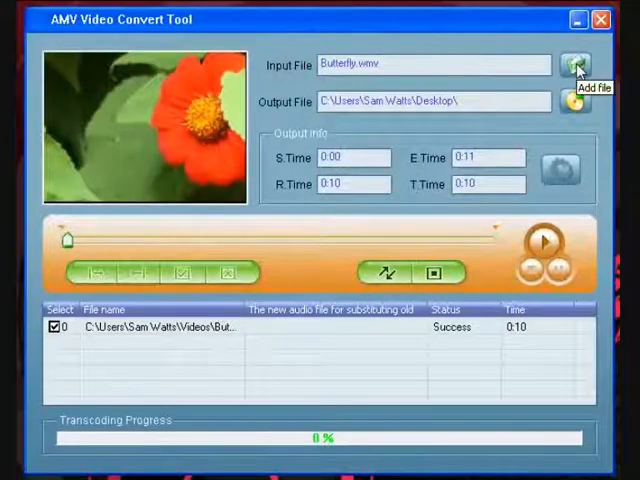
Add Lake from the Videos folder to the conversion list.
{"action": "left_click", "coordinate": [574, 64]}
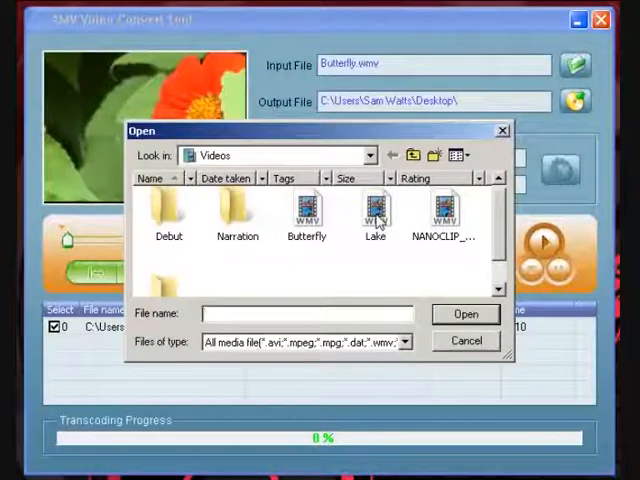
{"action": "left_click", "coordinate": [375, 213]}
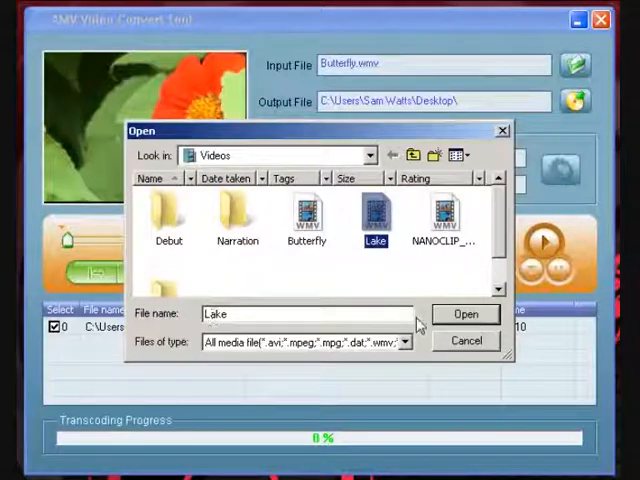
{"action": "left_click", "coordinate": [466, 313]}
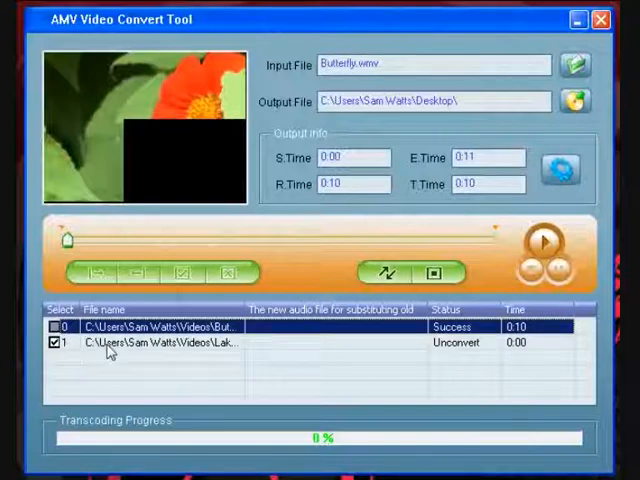
Convert the Lake entry to AMV and dismiss the AMV Player window.
{"action": "left_click", "coordinate": [150, 342]}
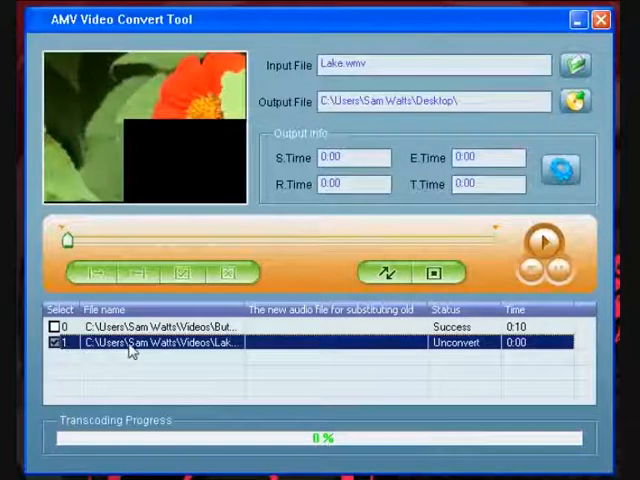
{"action": "mouse_move", "coordinate": [388, 355]}
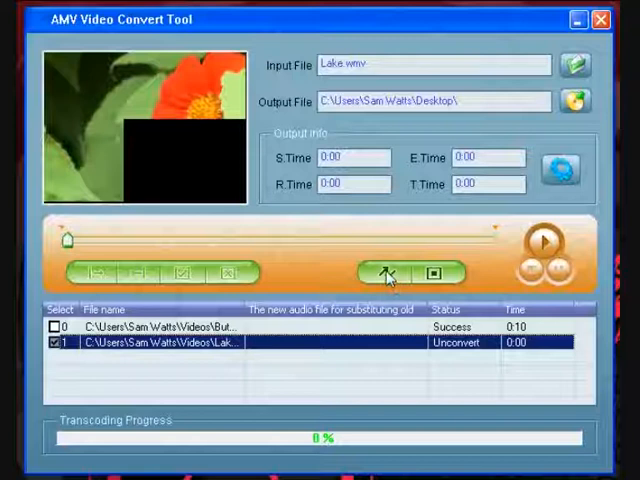
{"action": "left_click", "coordinate": [386, 273]}
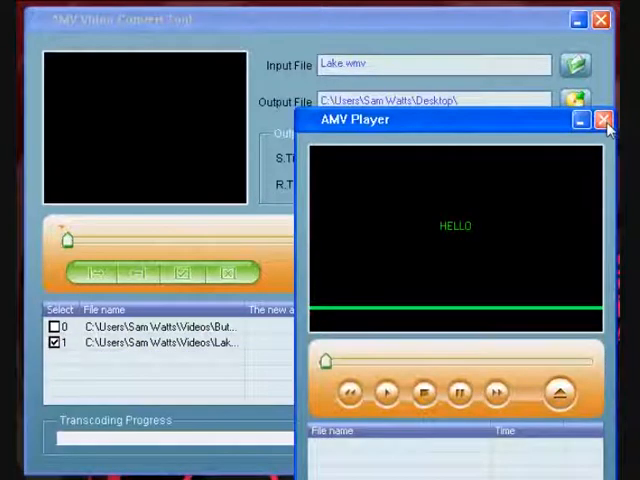
{"action": "left_click", "coordinate": [604, 120]}
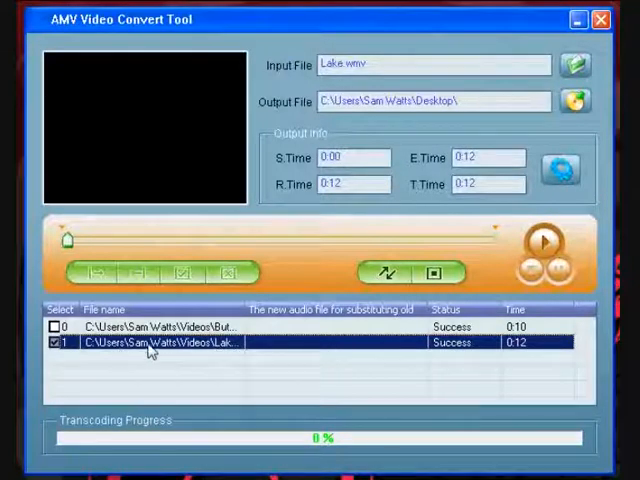
{"action": "mouse_move", "coordinate": [548, 258]}
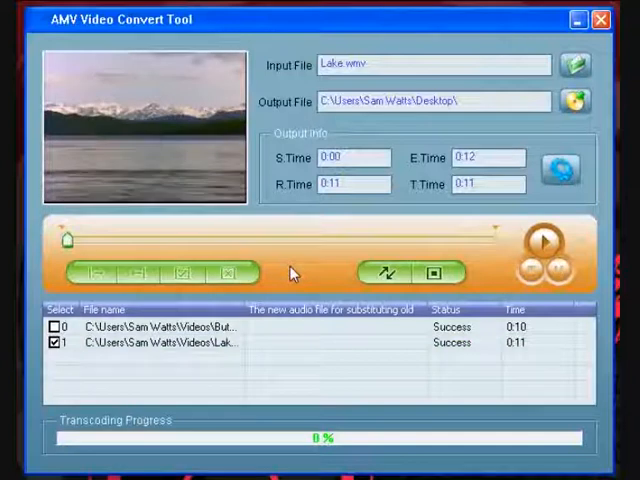
{"action": "mouse_move", "coordinate": [447, 295]}
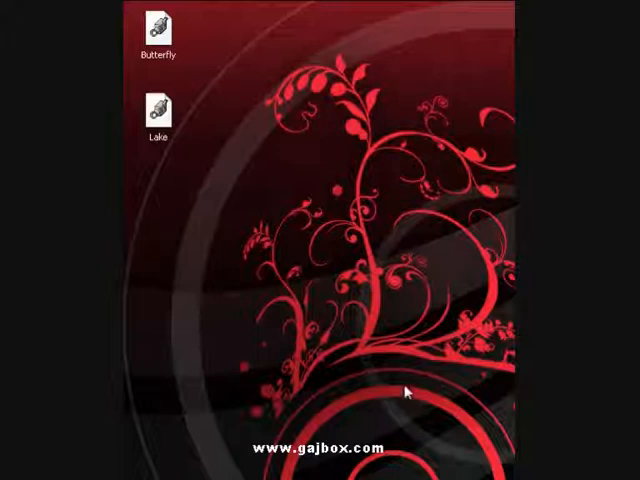
{"action": "mouse_move", "coordinate": [193, 68]}
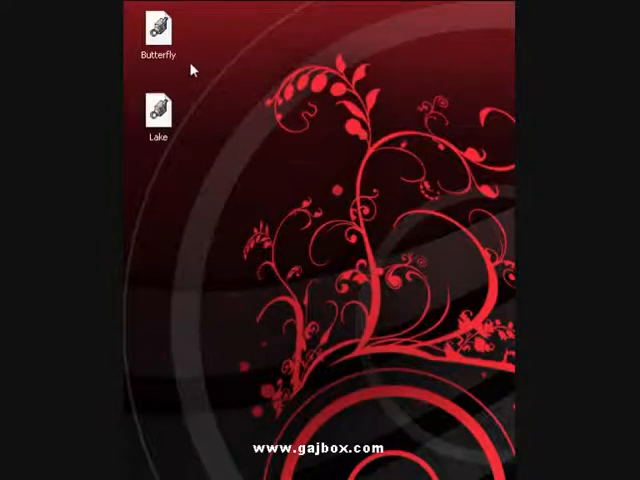